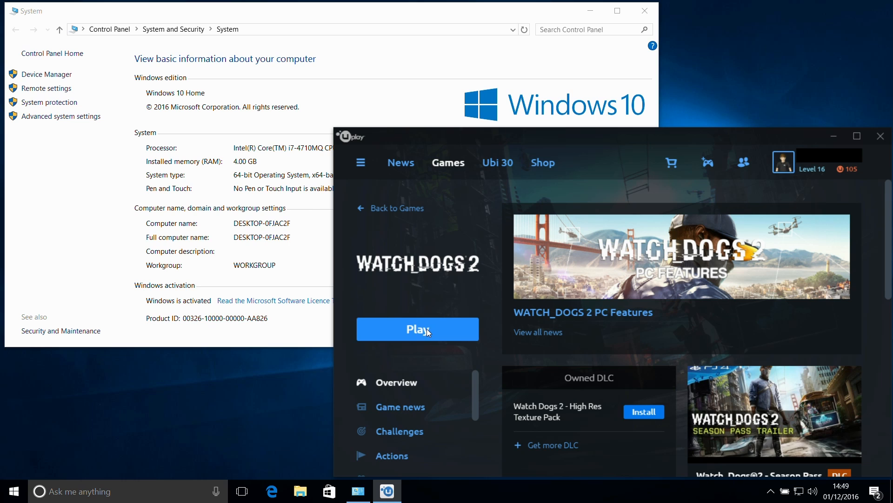
Step: Launch Watch Dogs 2 from its Uplay game page, reaching the main menu
{"action": "left_click", "coordinate": [417, 330]}
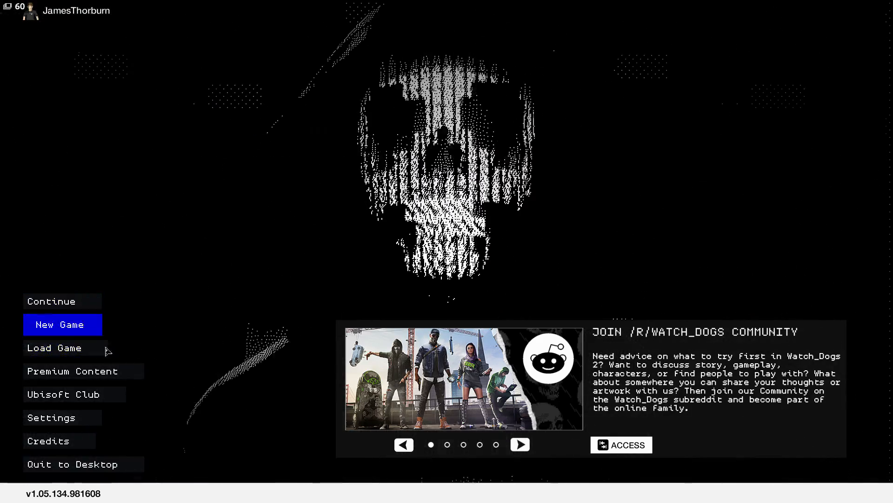
{"action": "left_click", "coordinate": [63, 324]}
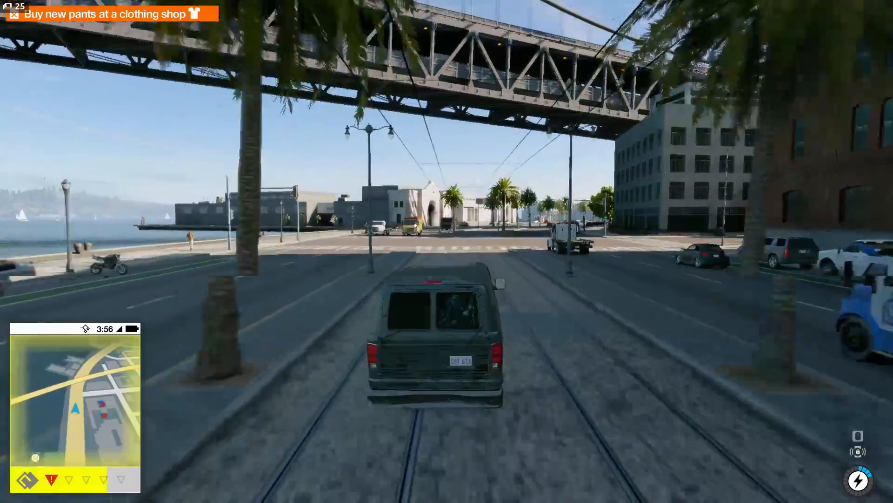
Step: Drive the van past the ballpark and through downtown onto the graffiti-lined industrial street near the overpass
{"action": "key", "text": "W"}
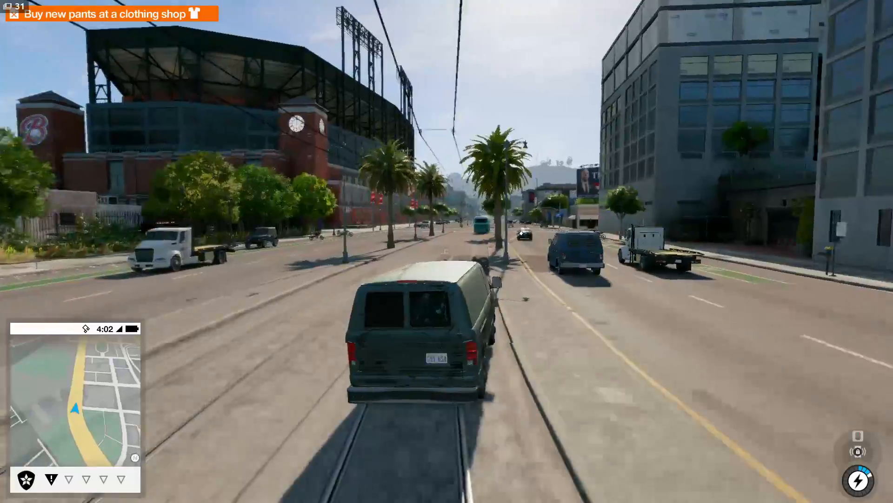
{"action": "key", "text": "w"}
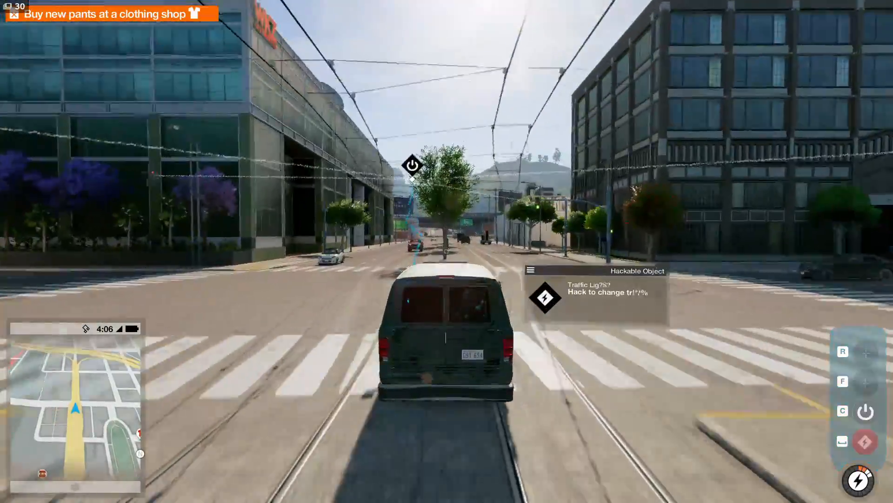
{"action": "key", "text": "w"}
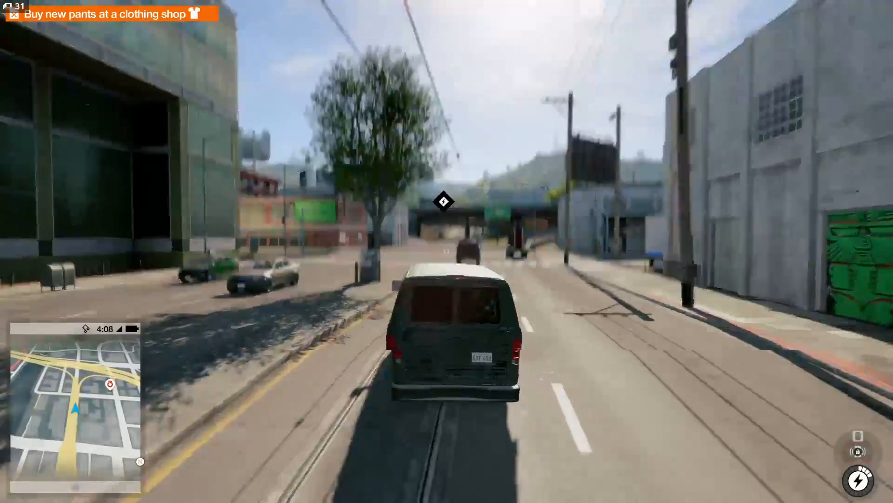
{"action": "key", "text": "w"}
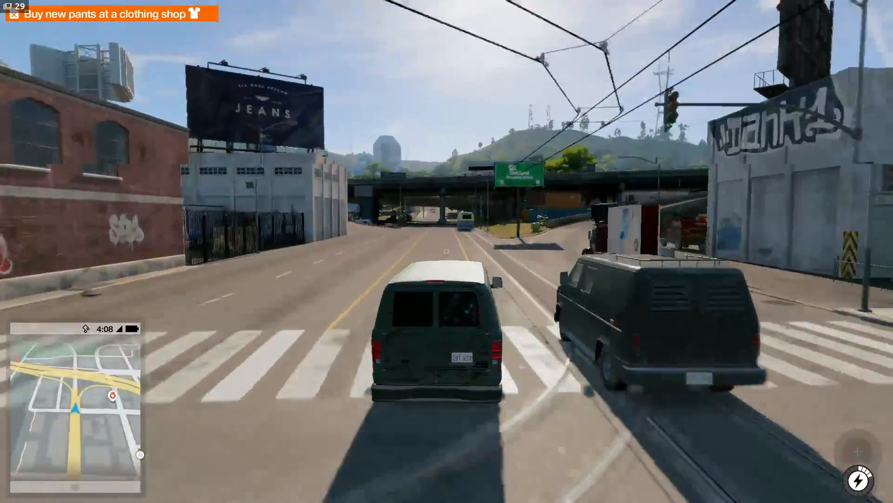